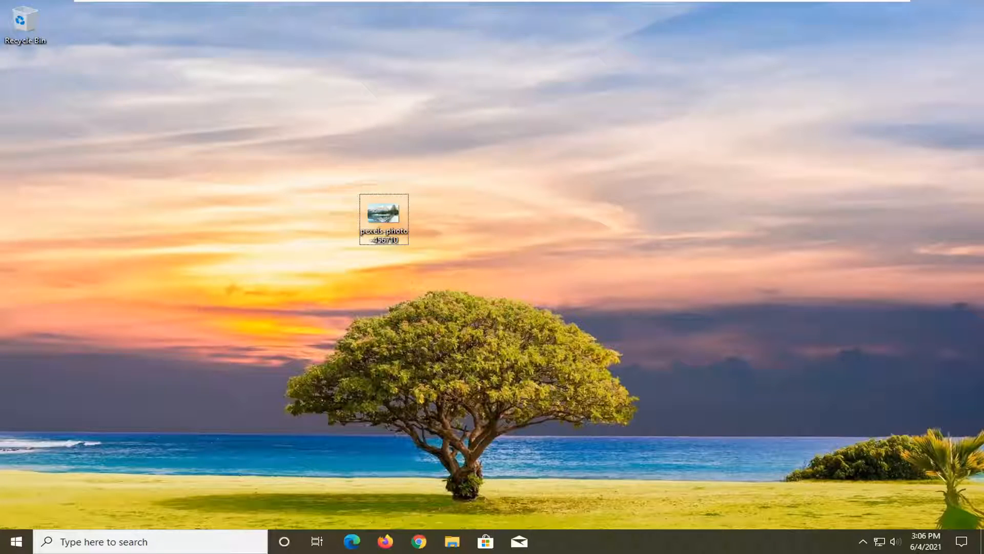
mouse_move(568, 189)
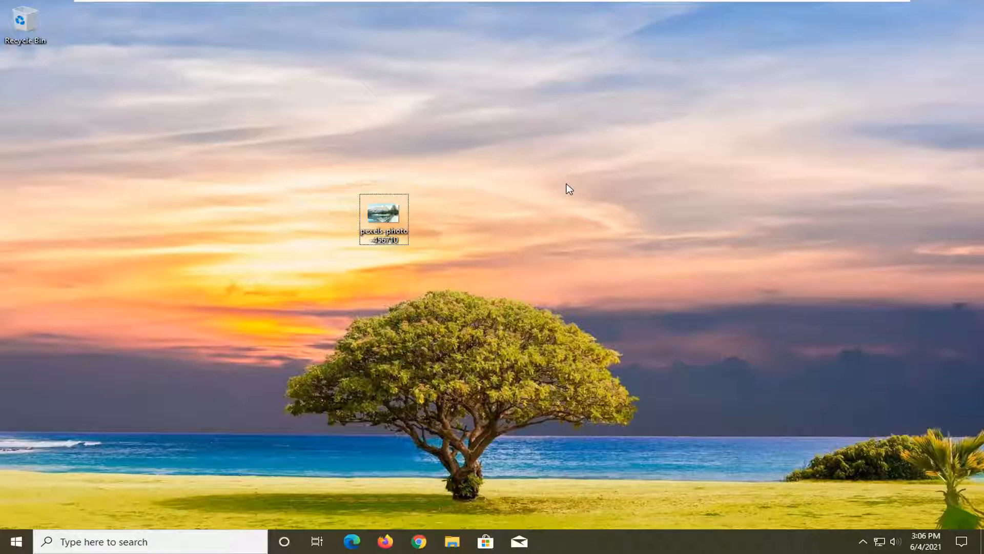
- Bring up the context menu for the mountain lake photo file on the desktop
right_click(383, 218)
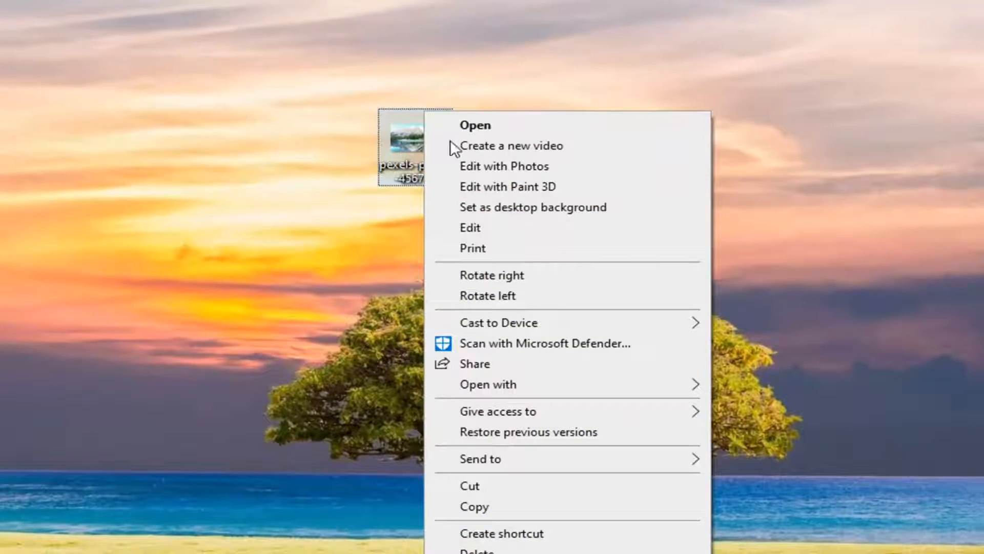
mouse_move(555, 213)
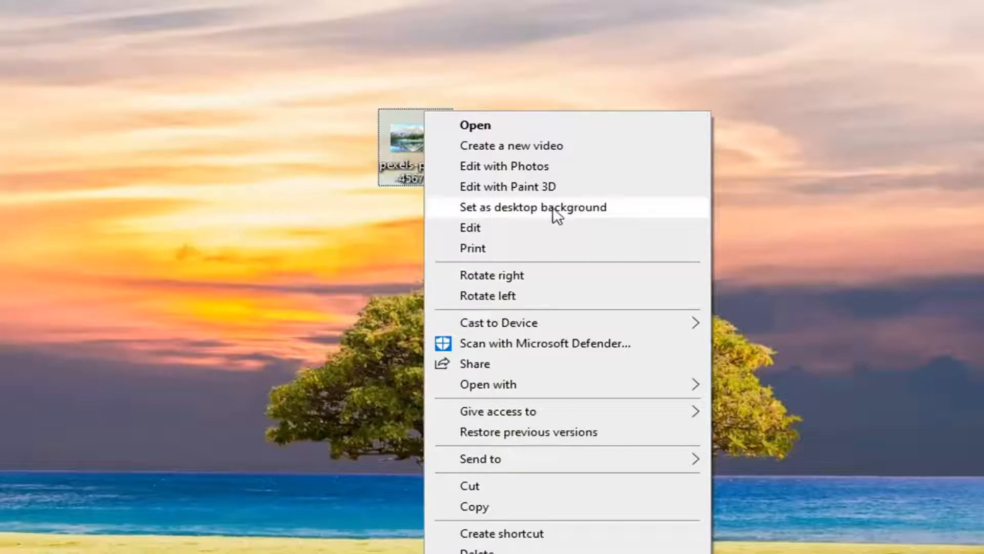
- Choose 'Set as desktop background' so the mountain lake photo replaces the sunset-tree wallpaper
left_click(532, 207)
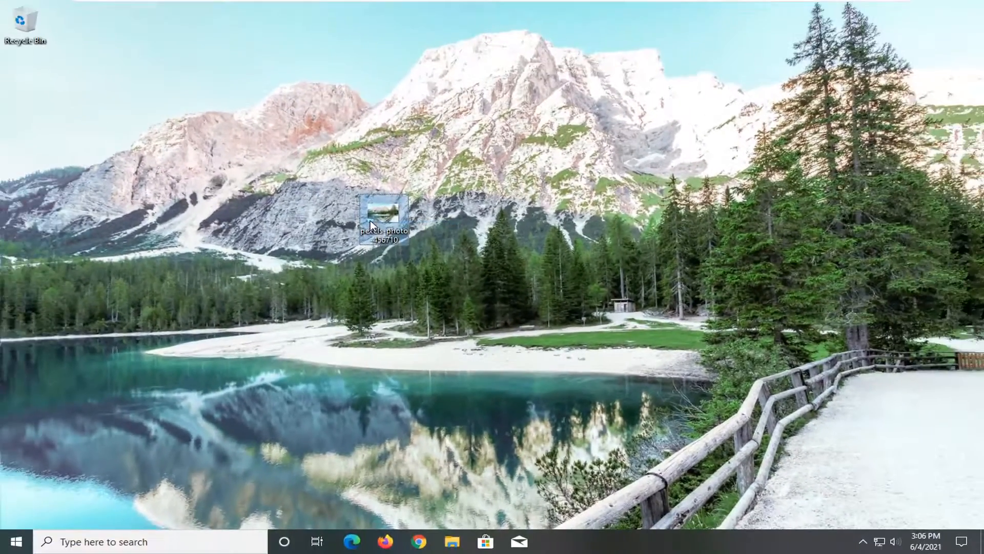